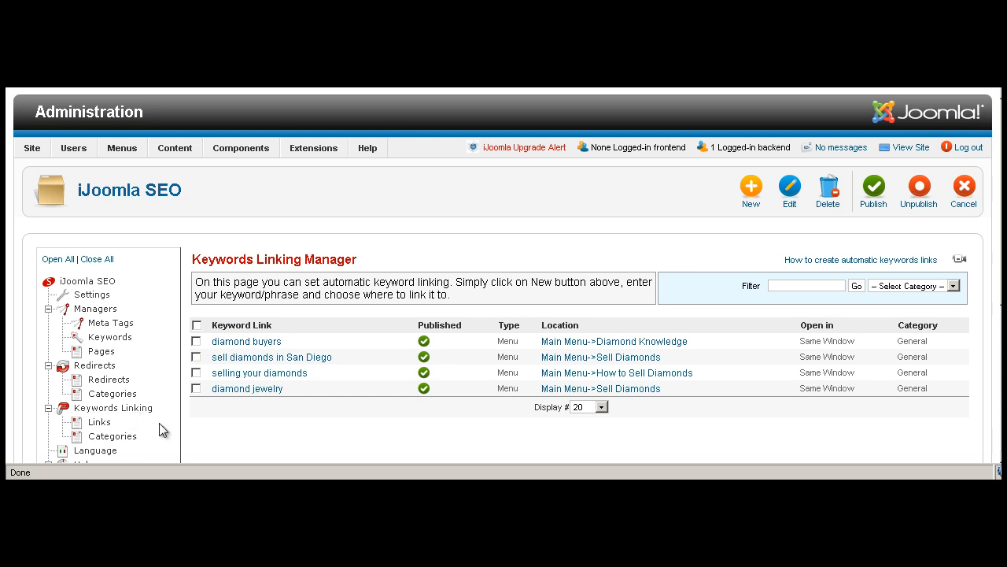
mouse_move(207, 411)
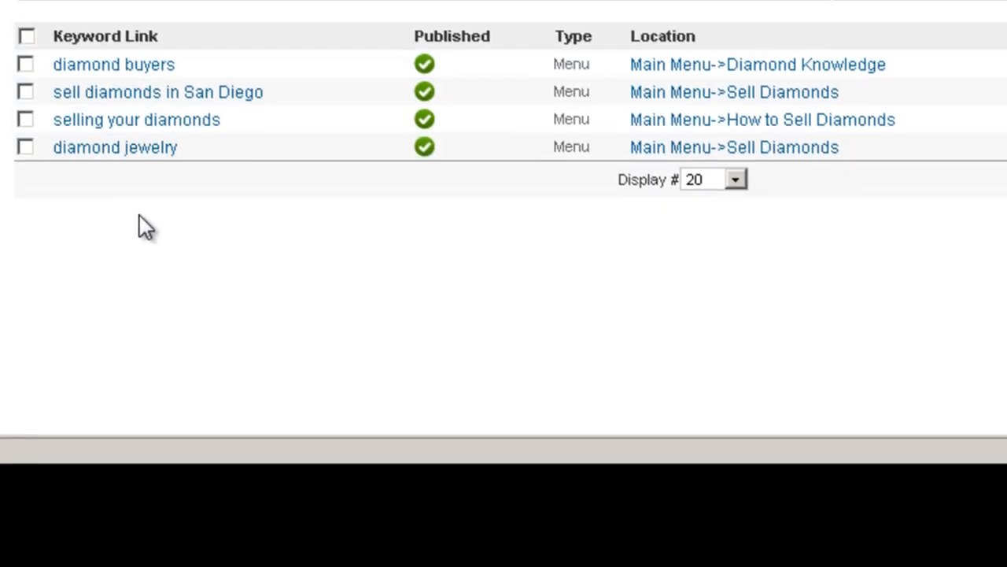
Step: Review the diamond buyers link, then begin a new keyword link with keyword 'diamonds'
scroll(up, 3)
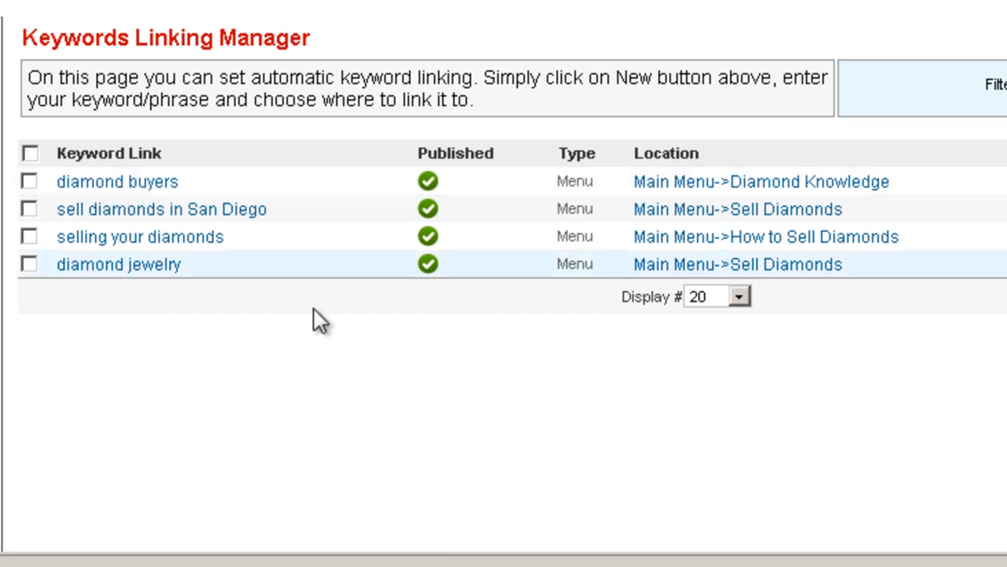
click(117, 181)
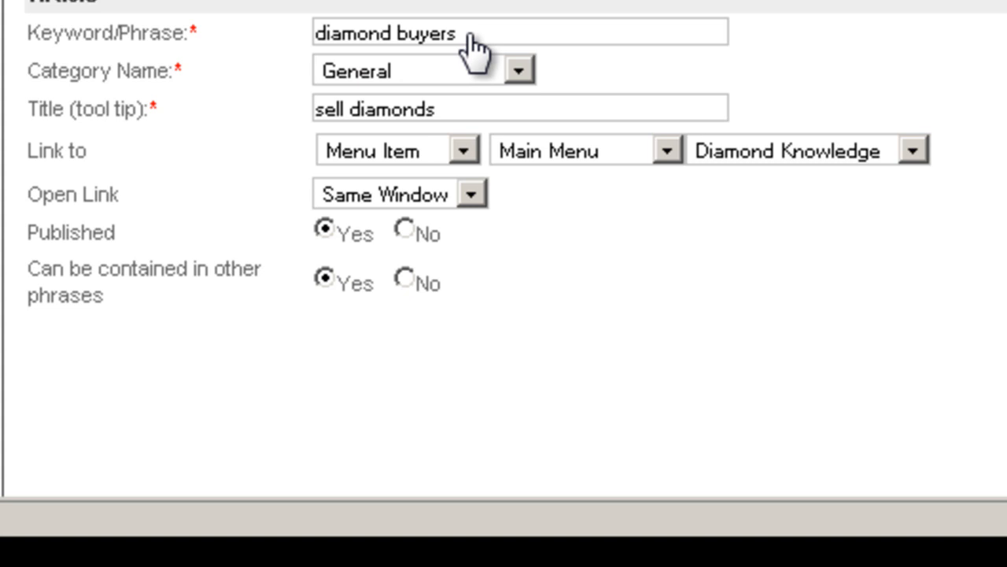
mouse_move(358, 173)
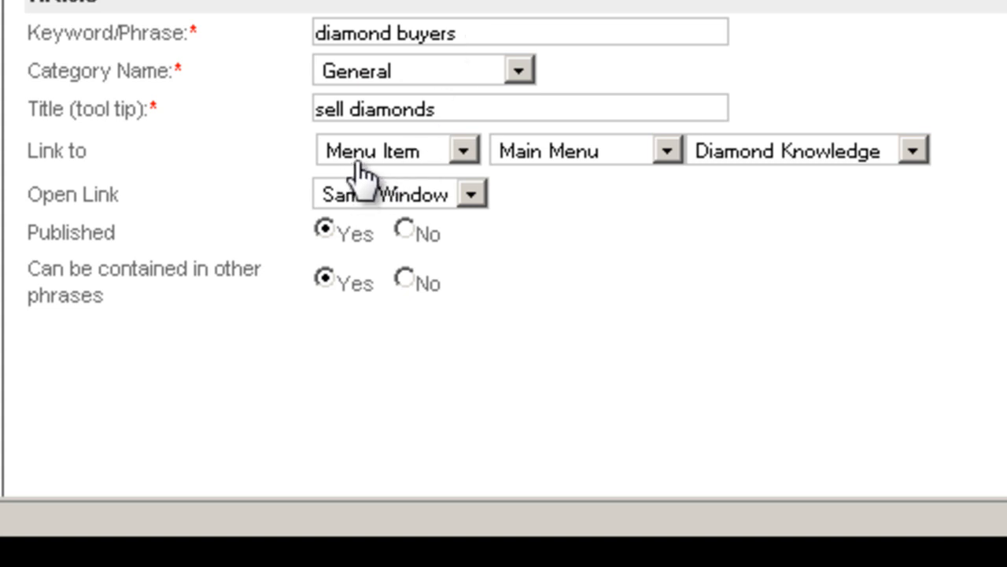
mouse_move(541, 179)
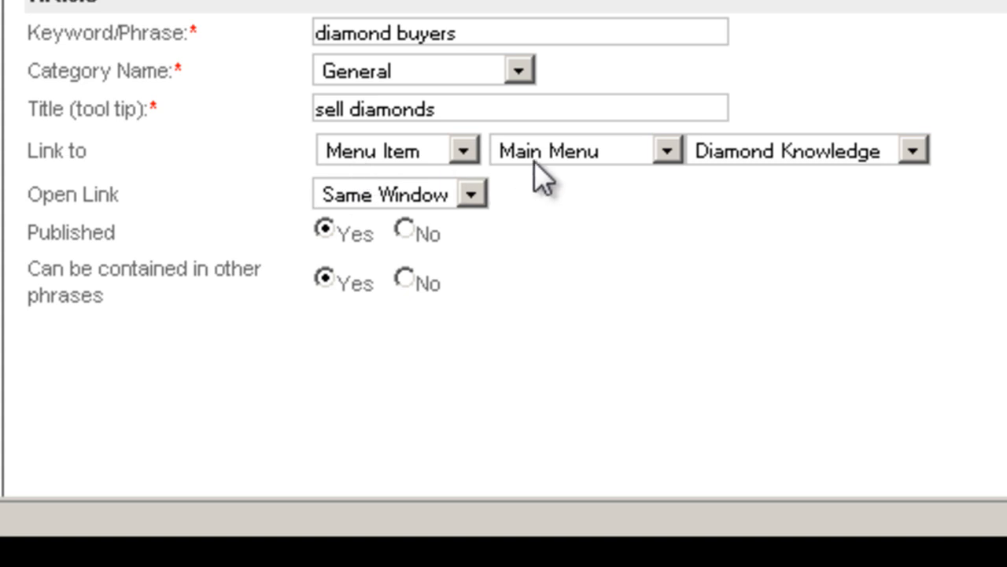
mouse_move(782, 185)
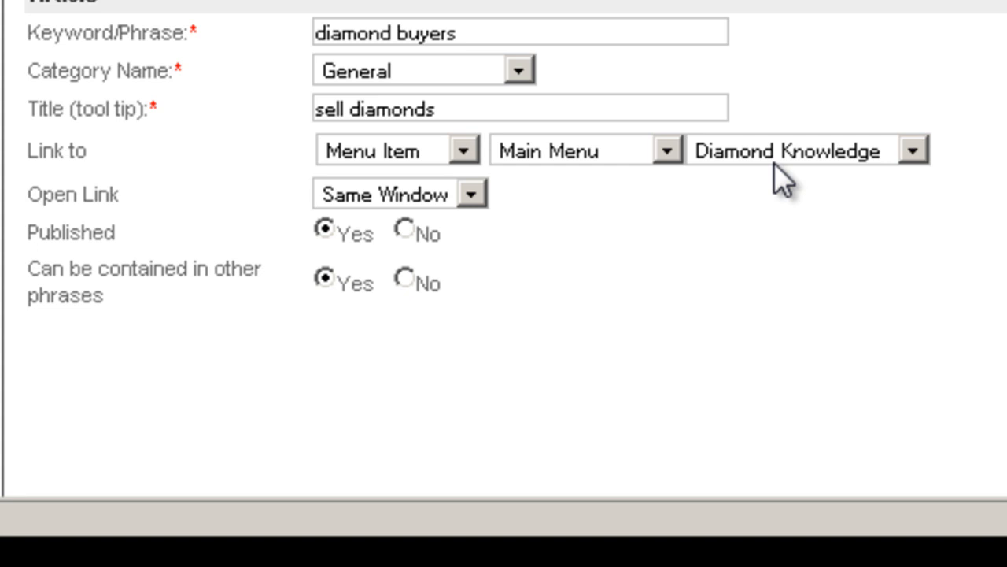
mouse_move(44, 154)
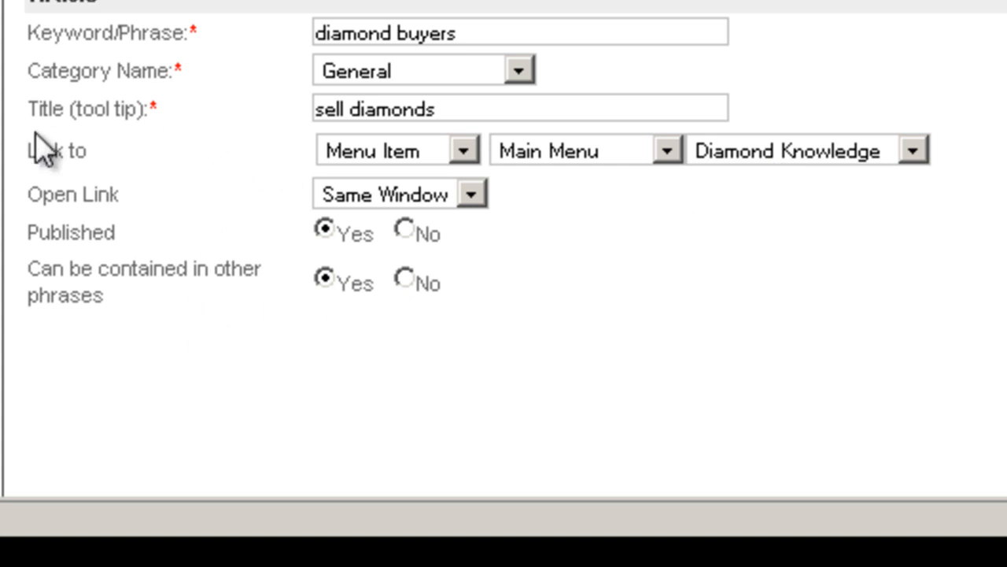
mouse_move(311, 130)
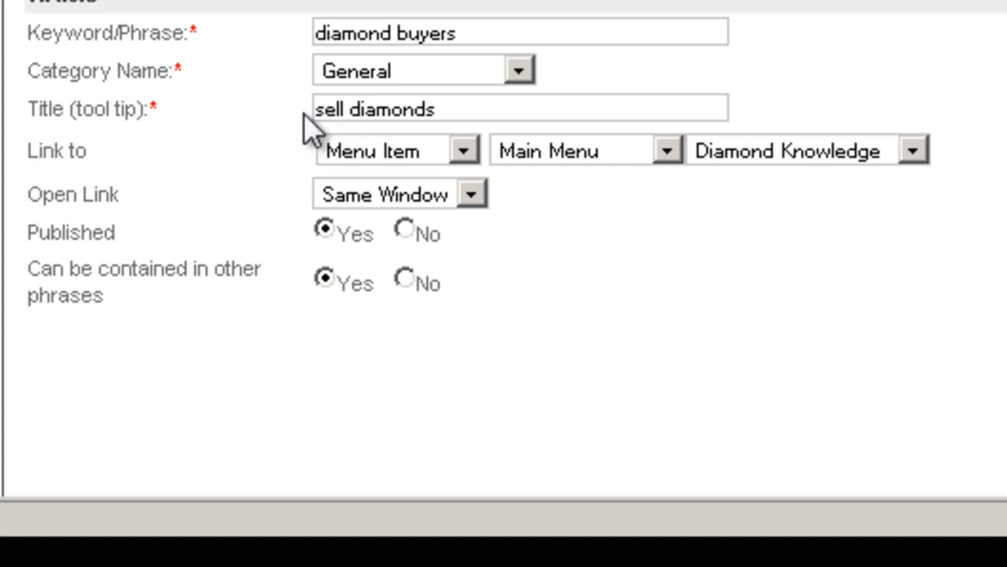
mouse_move(421, 126)
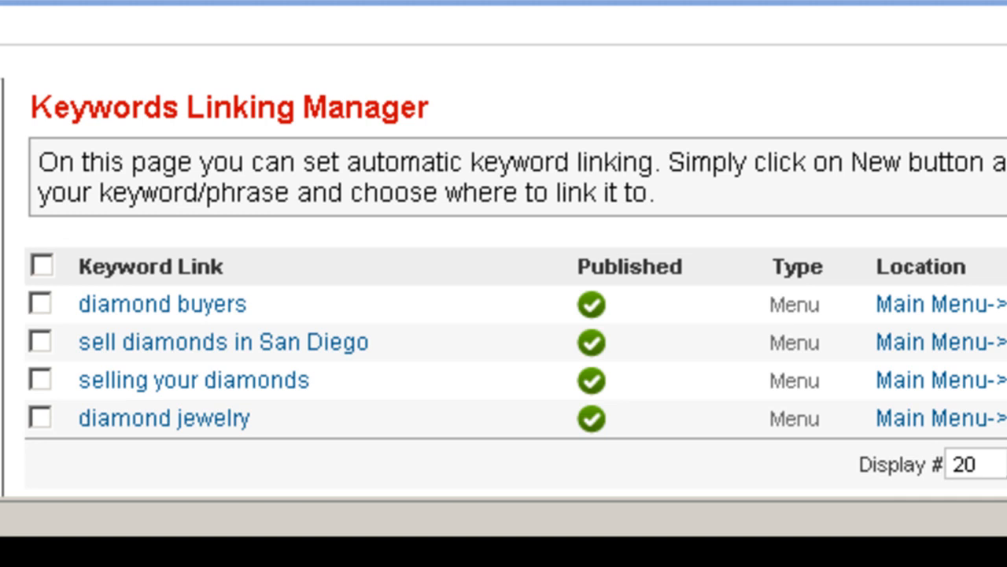
scroll(up, 3)
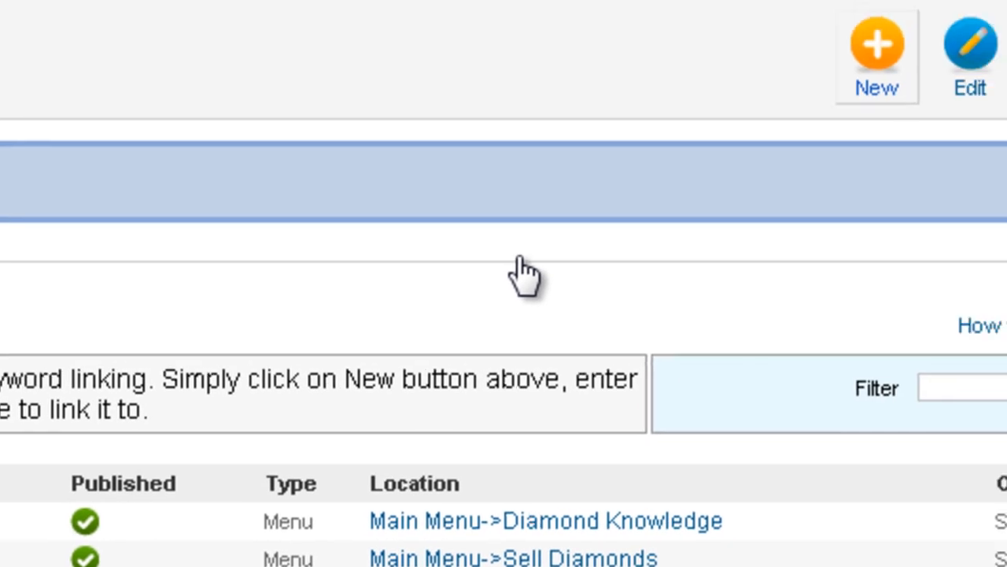
mouse_move(523, 271)
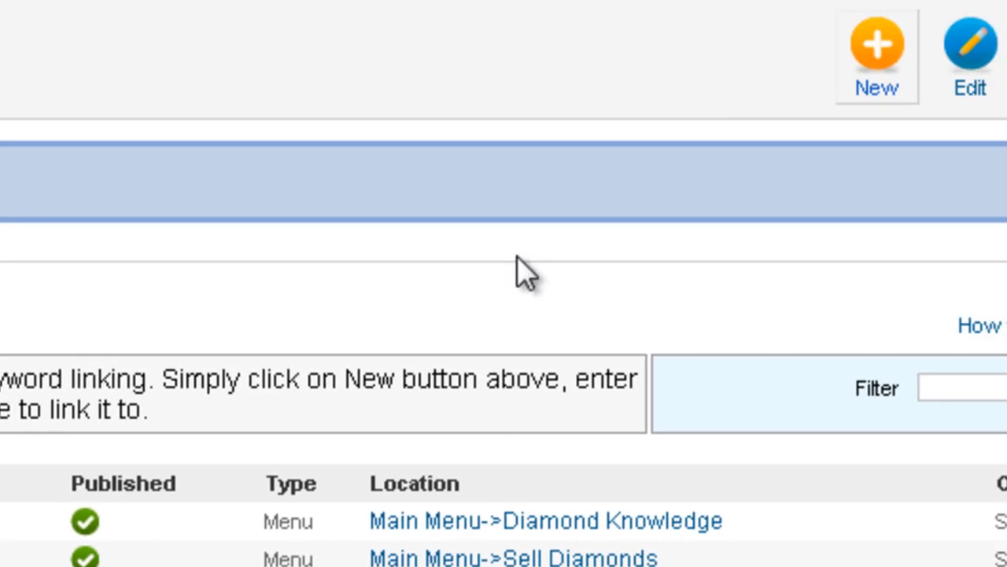
click(876, 45)
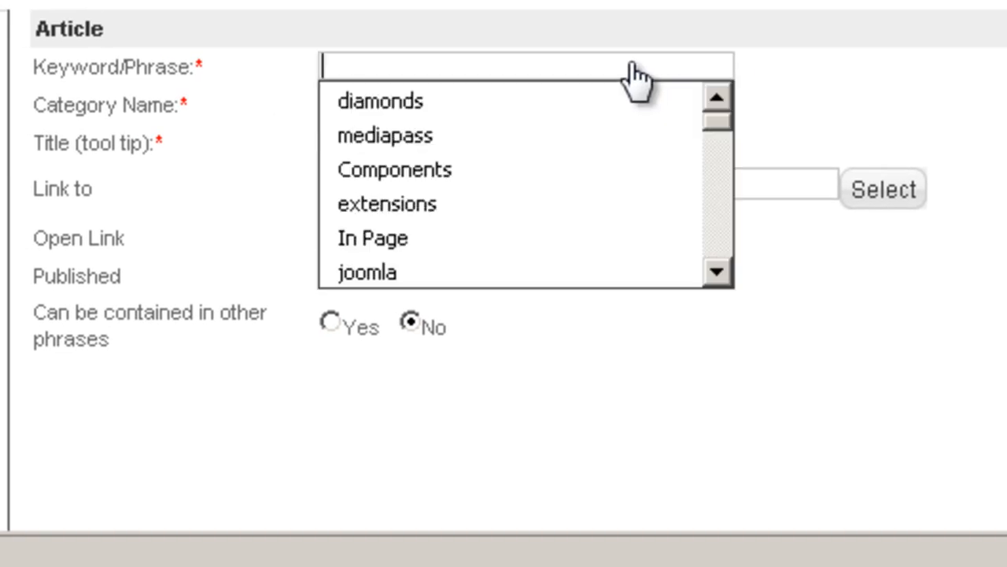
click(377, 101)
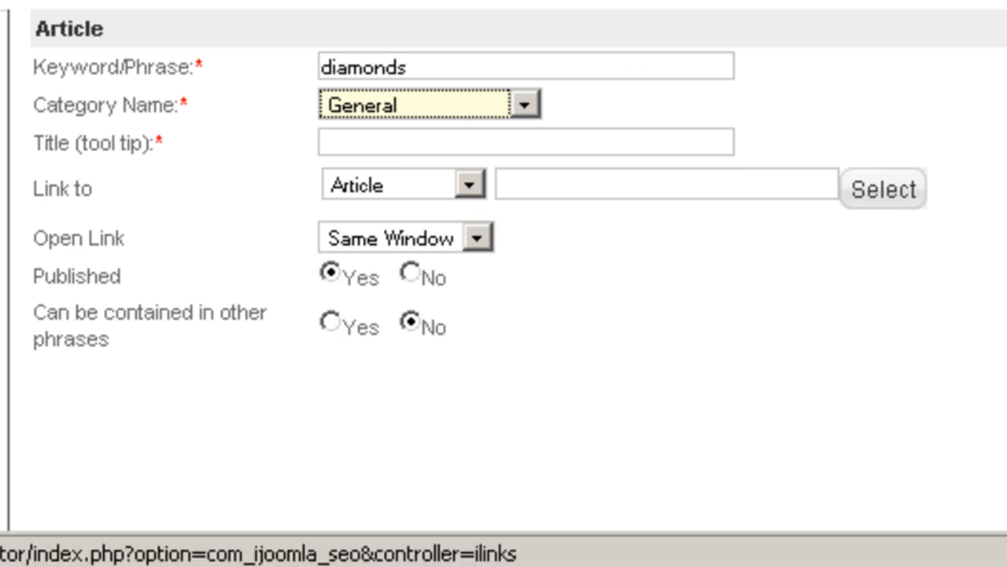
mouse_move(415, 165)
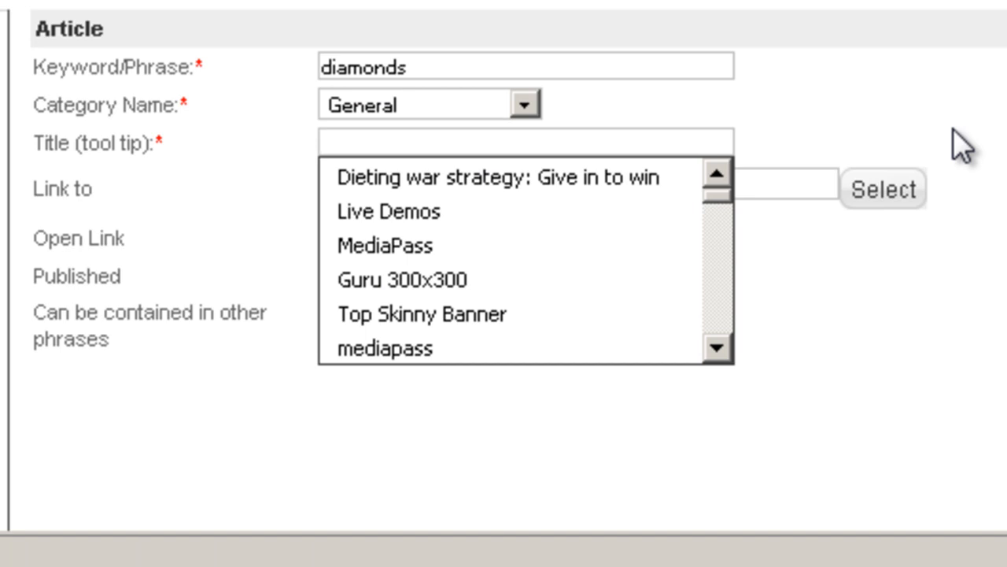
Step: Enter tooltip 'Diamonds reseller' and link the keyword to Main Menu's Sell Jewelry item
text(Diamonds resell)
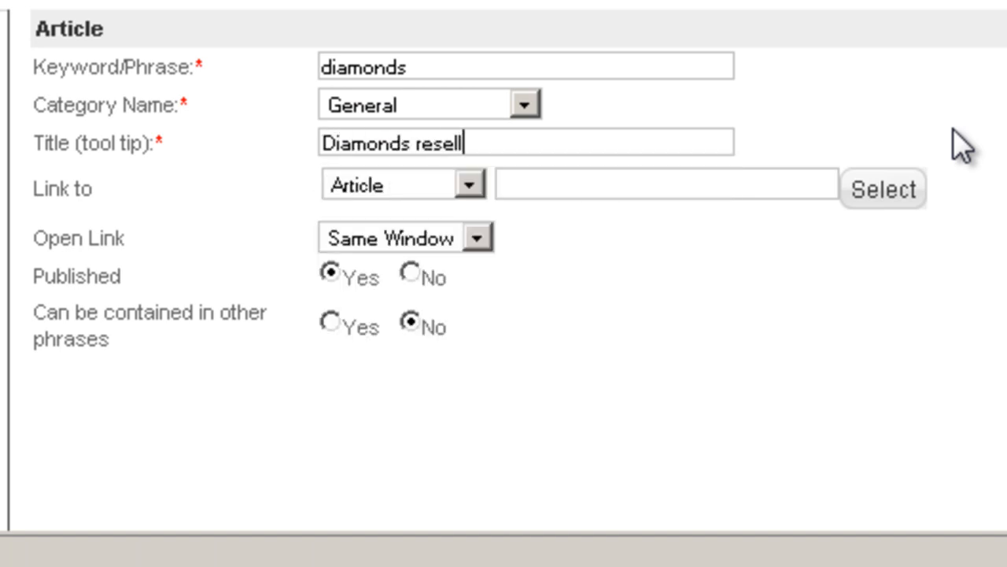
text(er)
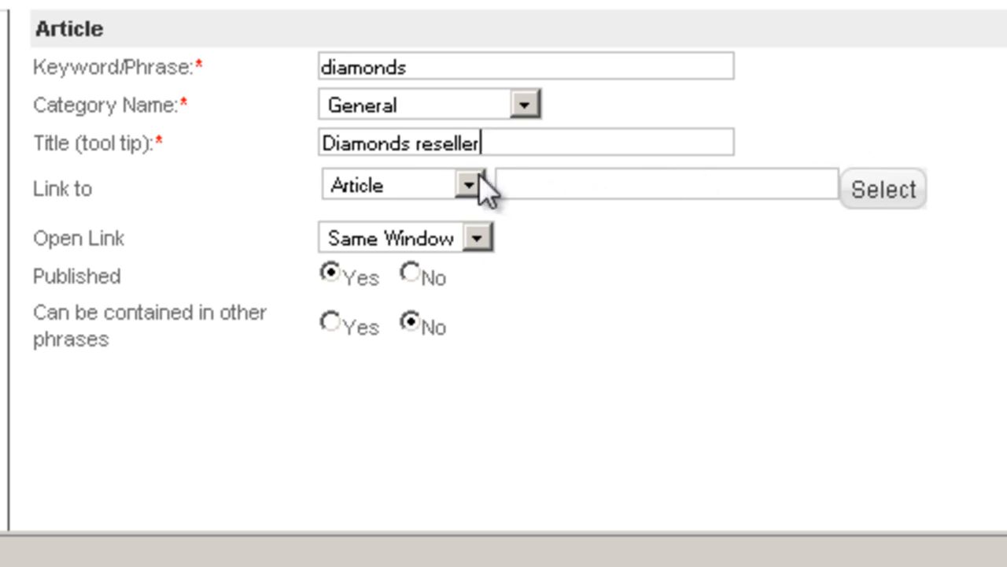
mouse_move(417, 208)
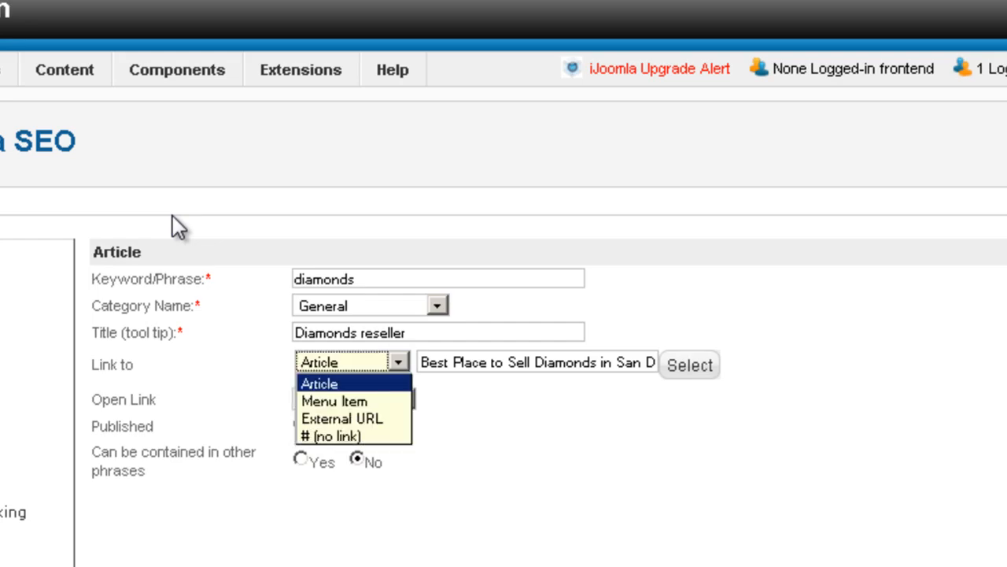
mouse_move(334, 400)
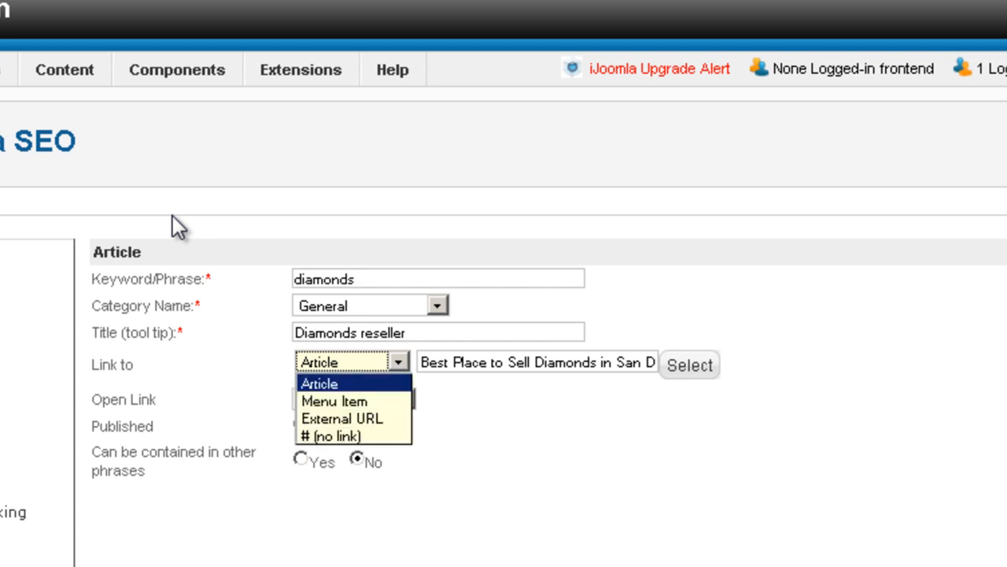
click(333, 400)
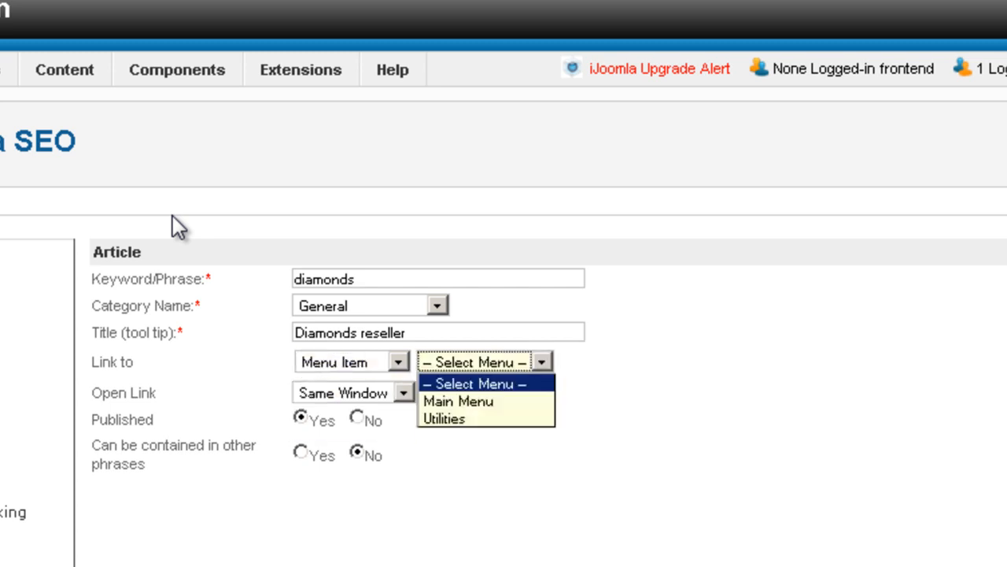
click(457, 401)
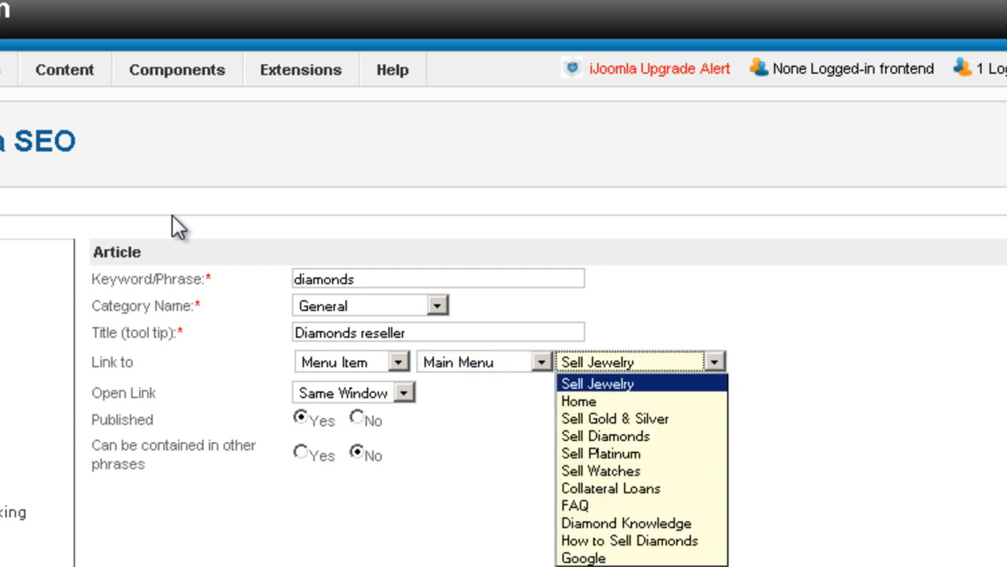
click(597, 383)
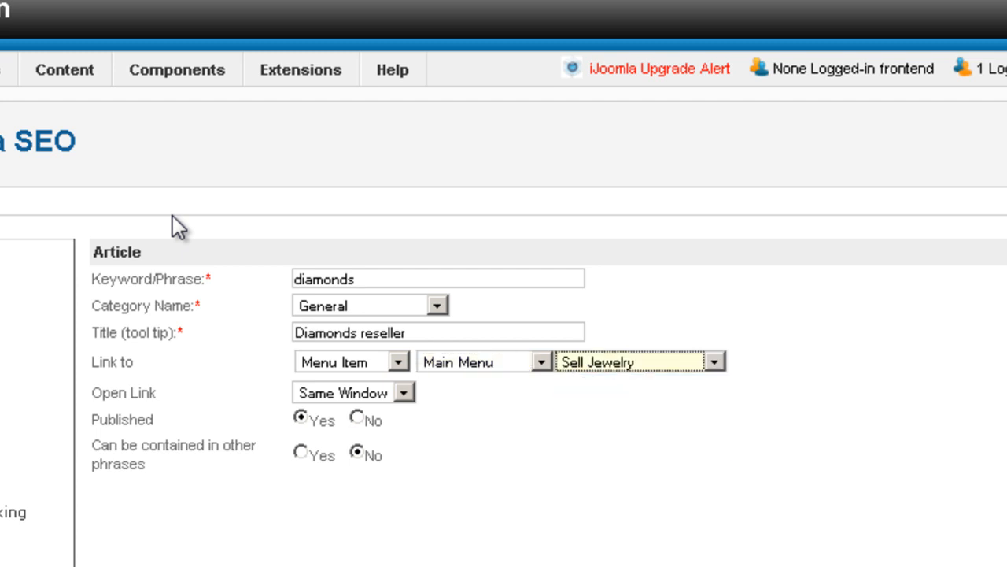
click(398, 361)
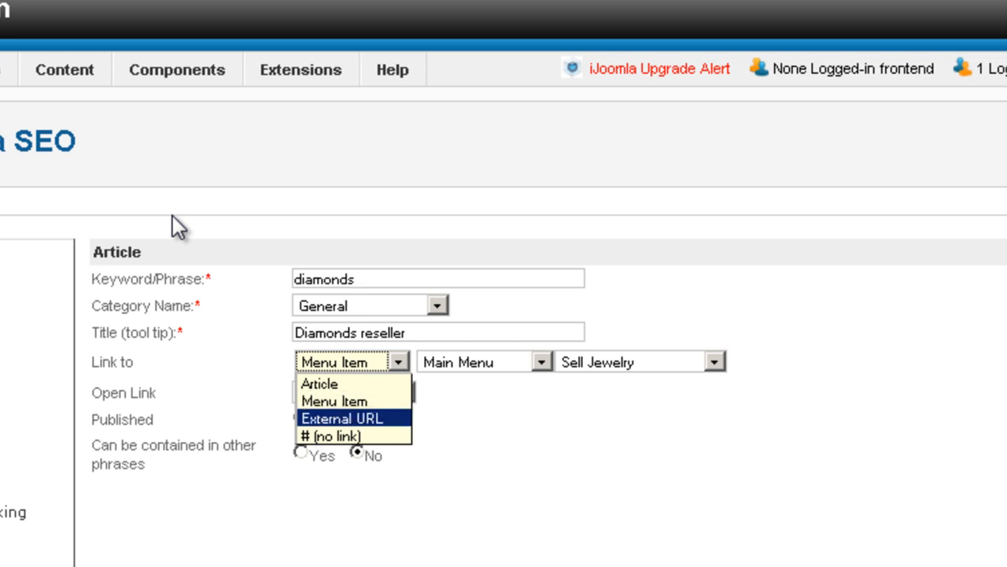
Step: Switch the Link to target from the menu item to External URL
click(341, 418)
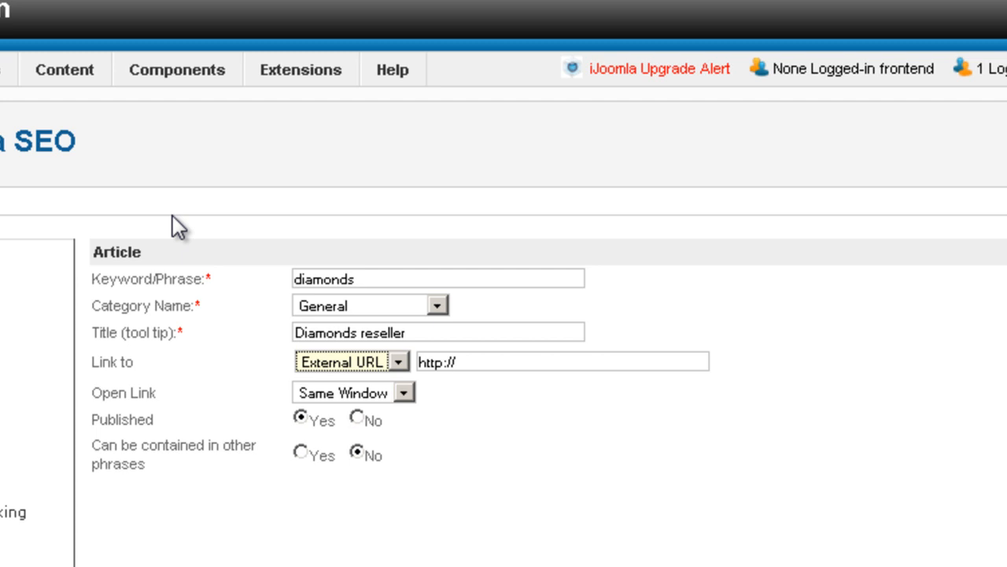
mouse_move(175, 219)
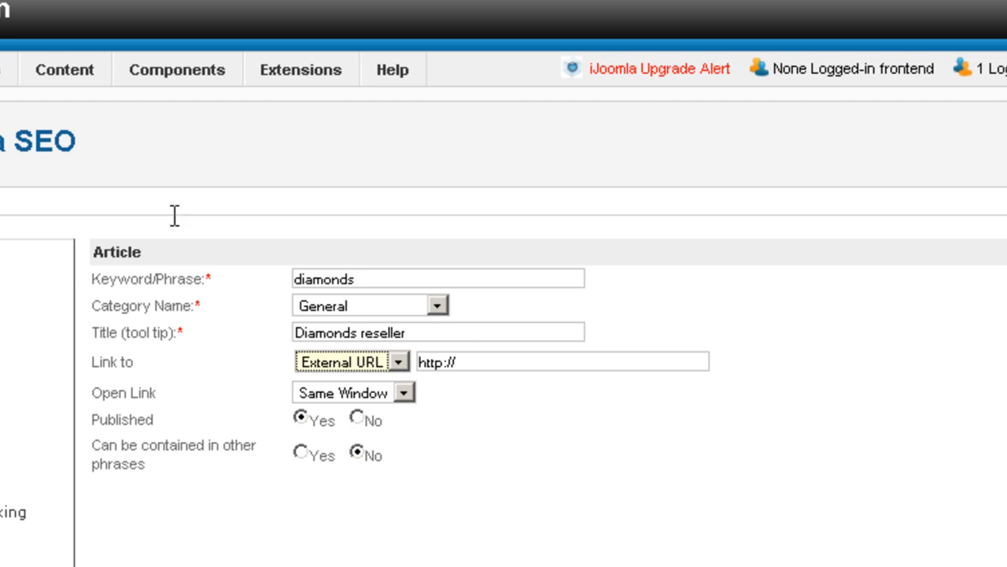
mouse_move(183, 229)
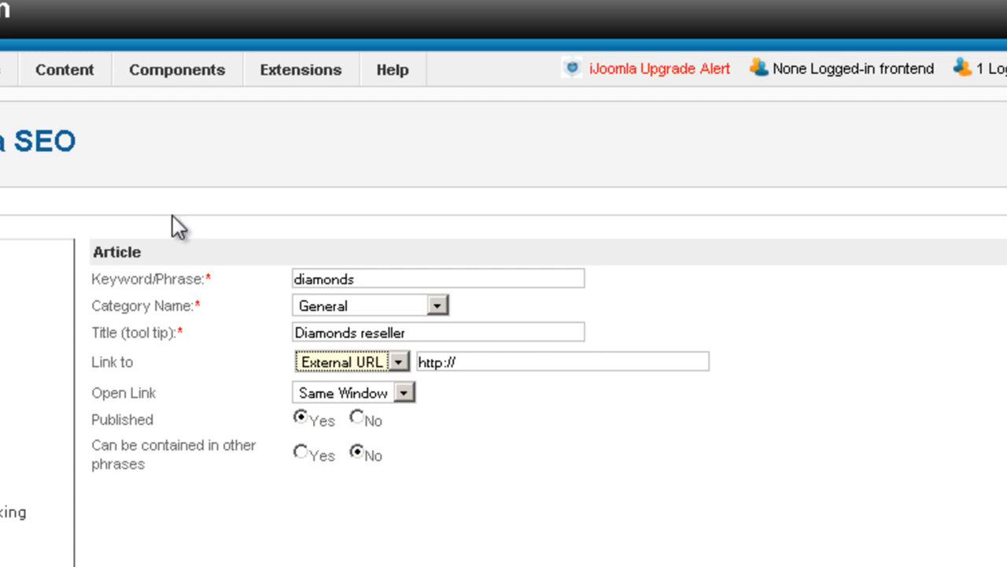
mouse_move(179, 230)
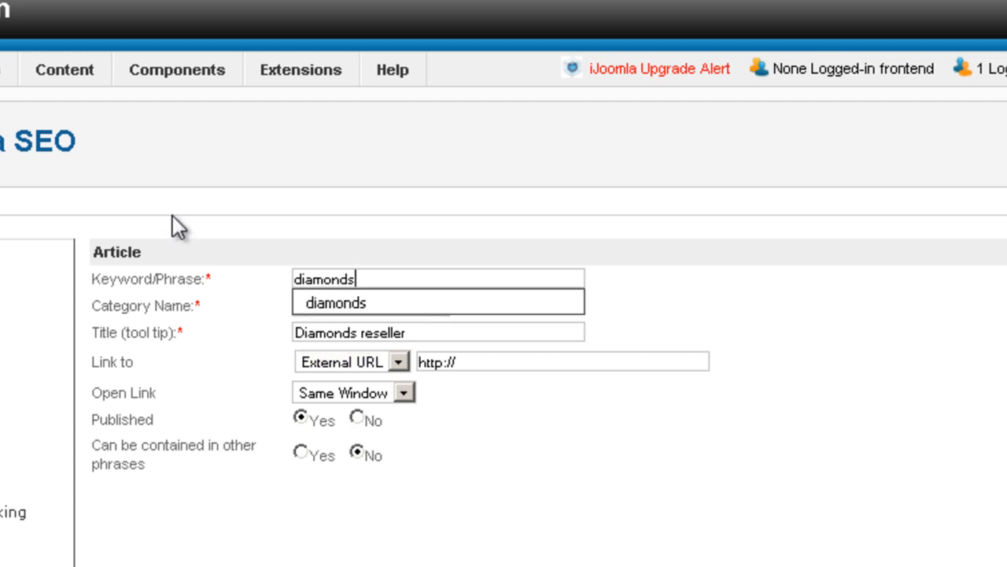
Step: Remove the trailing 's' so the keyword reads 'diamond'
key(Backspace)
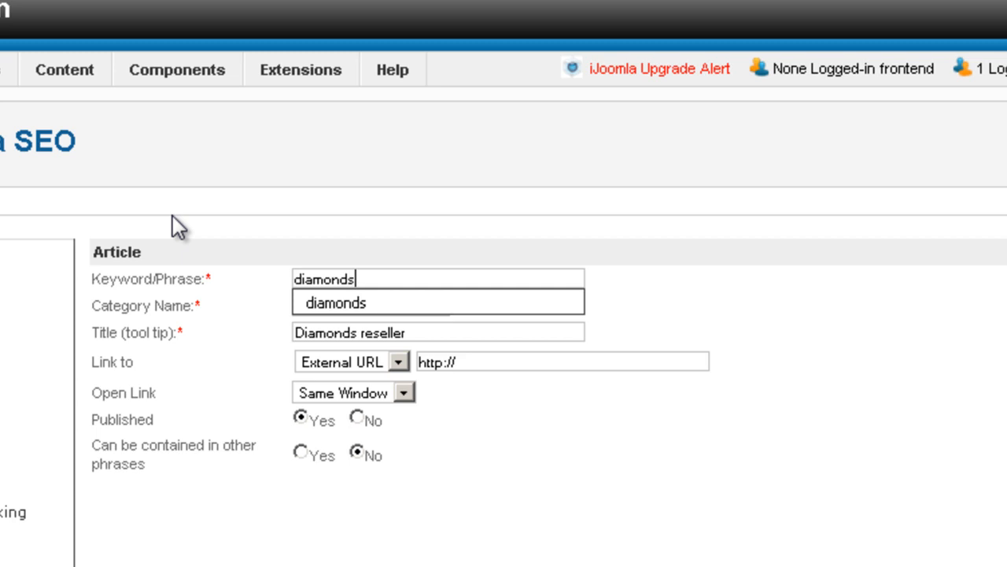
key(Backspace)
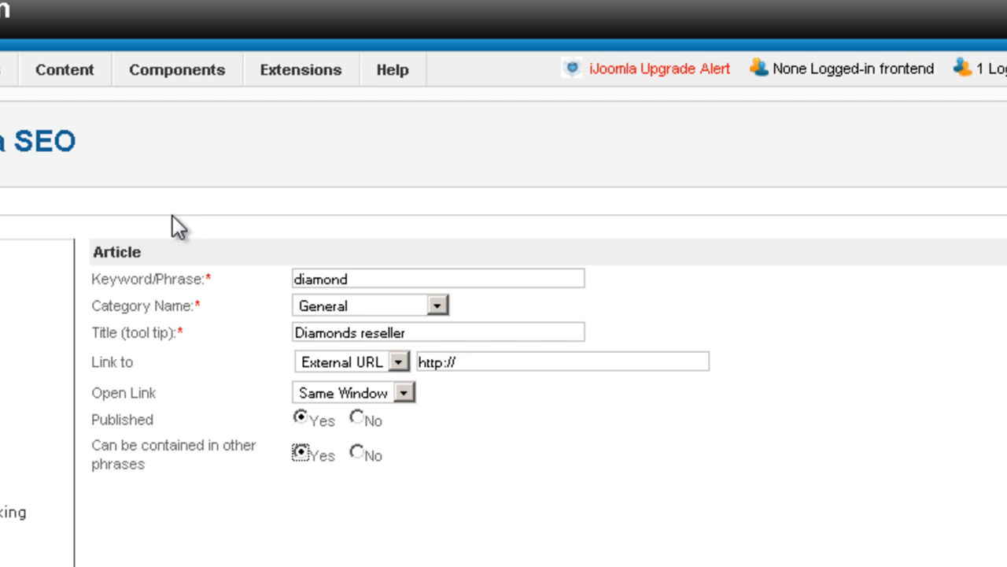
mouse_move(179, 233)
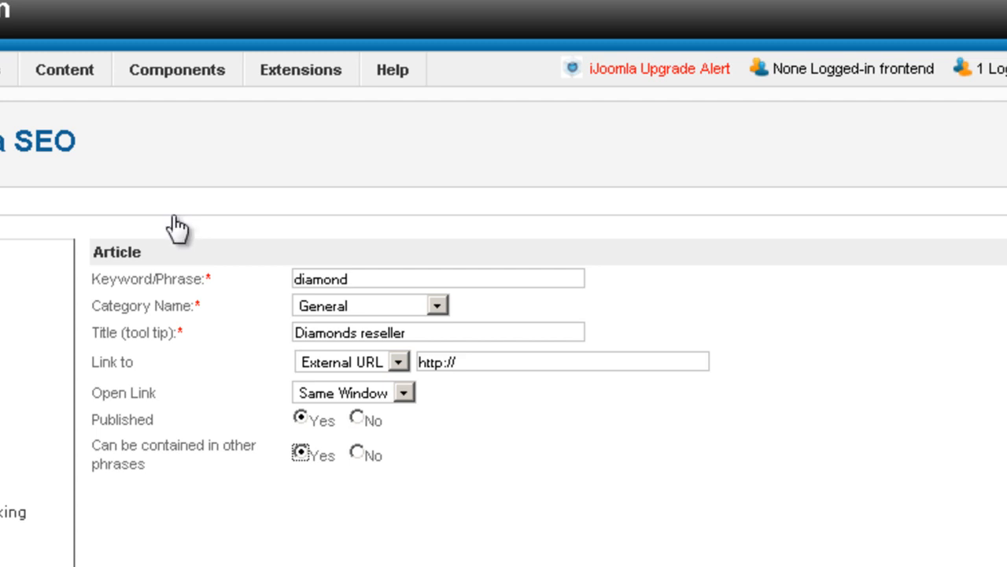